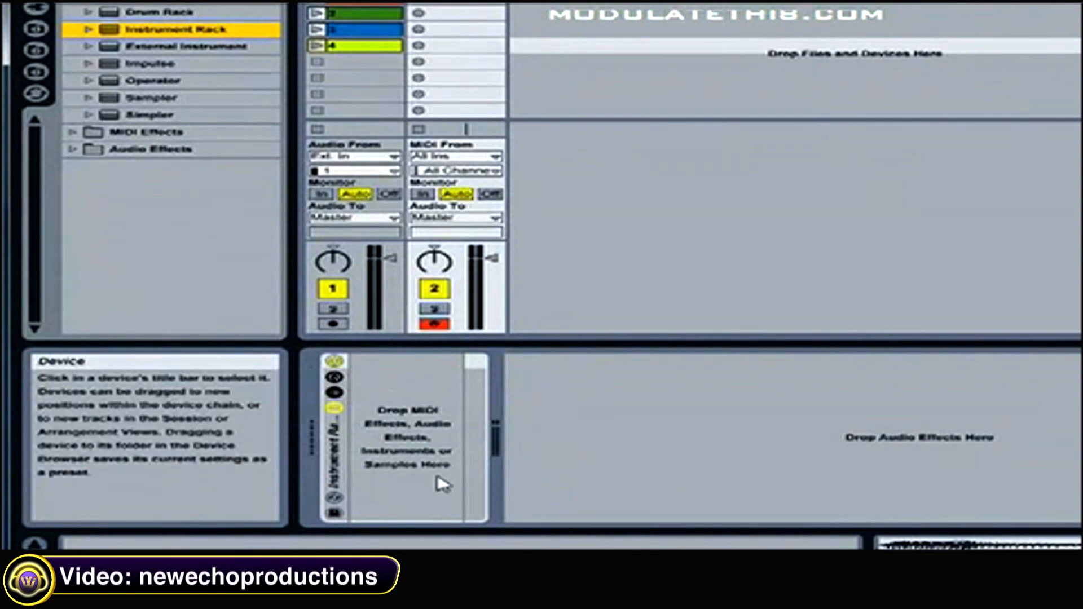
mouse_move(421, 382)
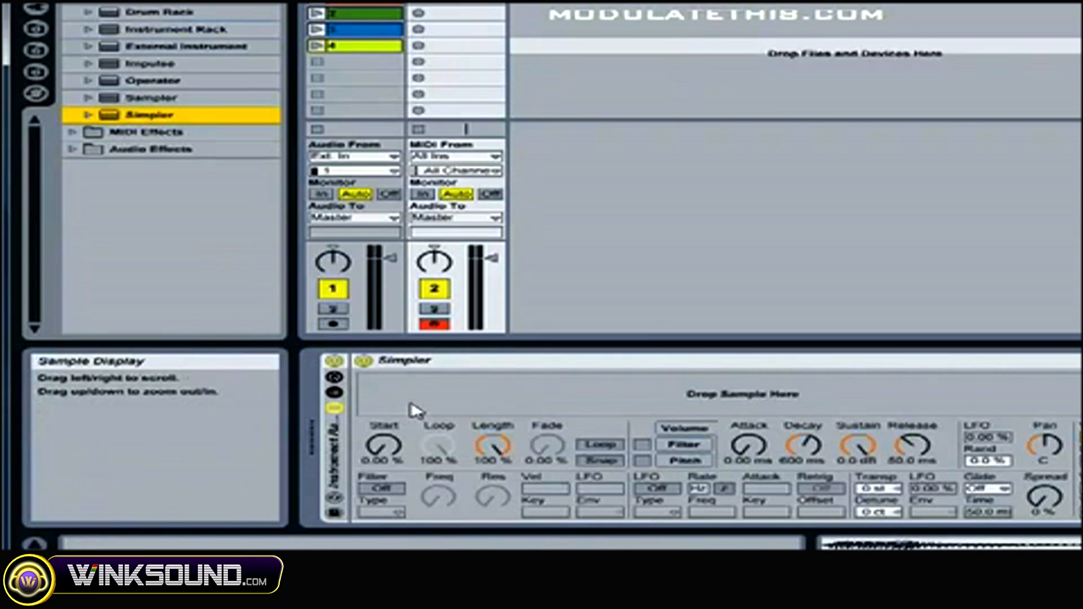
mouse_move(394, 404)
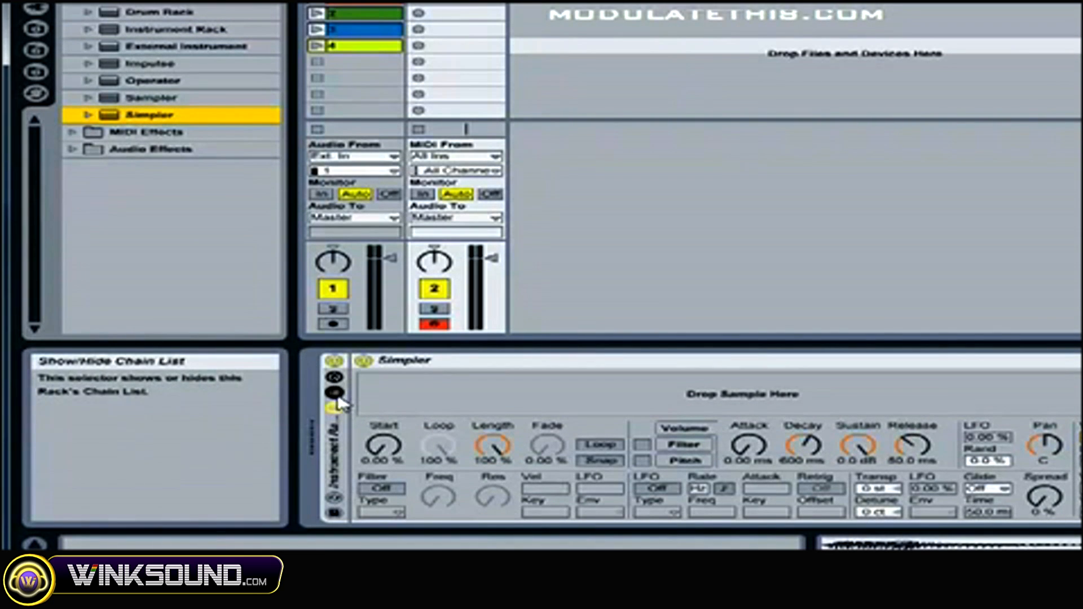
- Show the Instrument Rack's chain list and select the Simpler chain
click(334, 394)
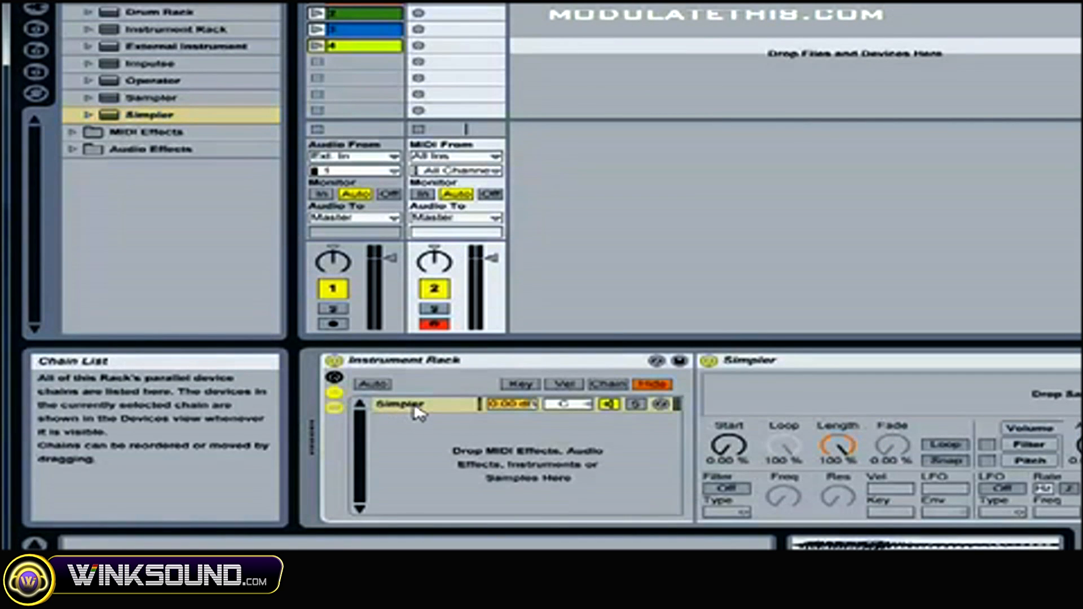
click(415, 404)
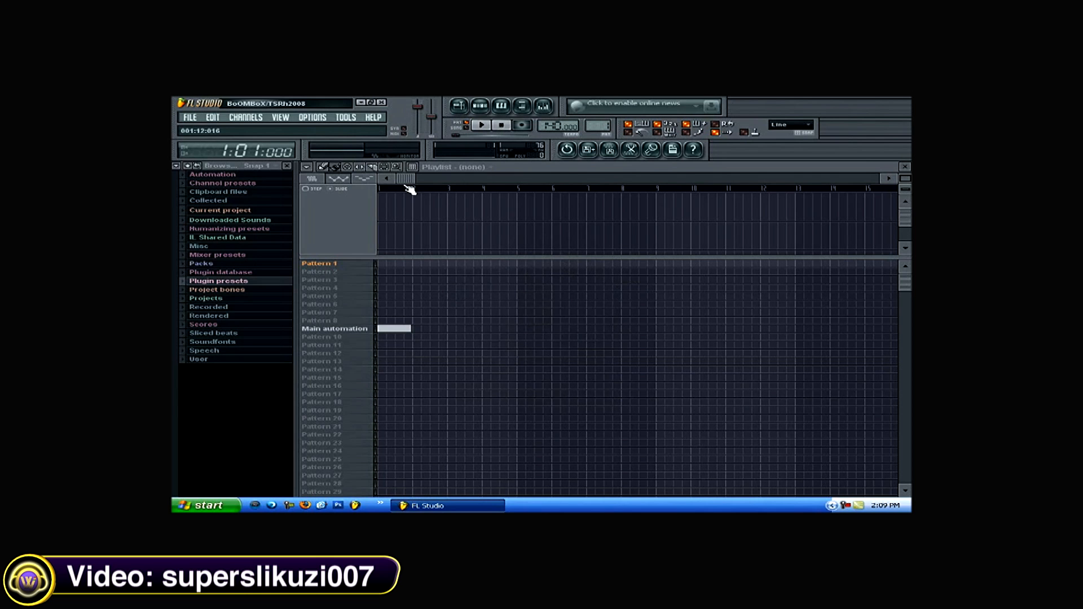
- Open the recent project 3.flp from the File menu
click(190, 117)
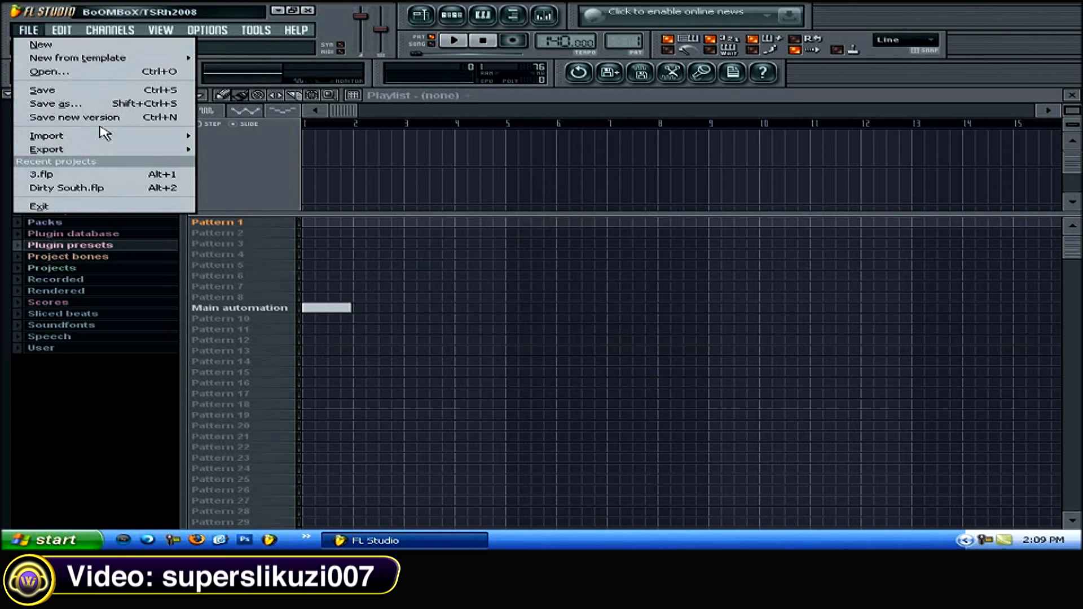
click(40, 174)
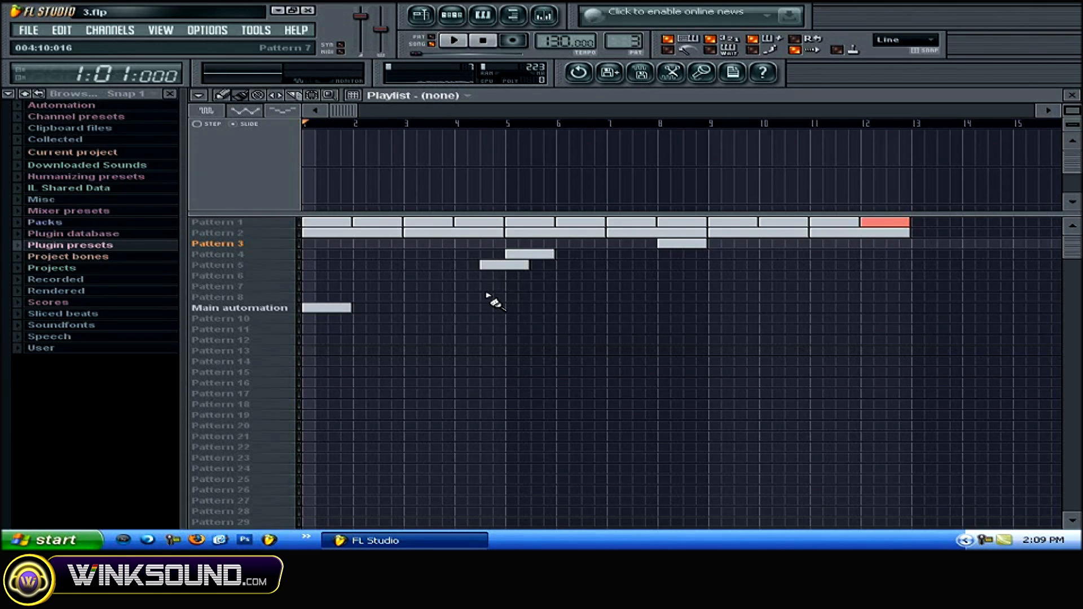
- Open the DNC_Snare pattern in the piano roll
click(218, 233)
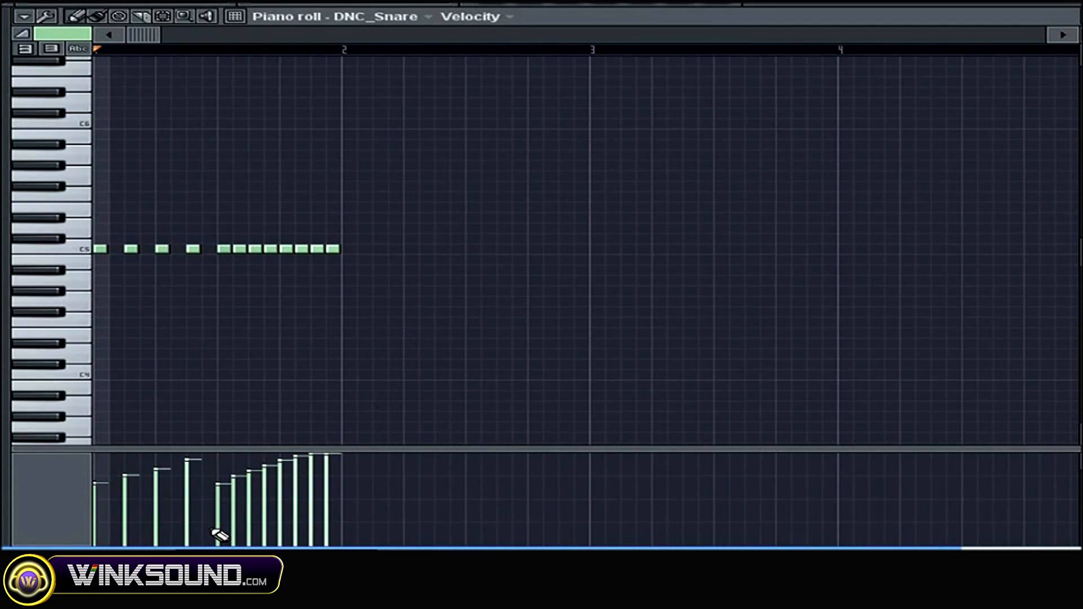
mouse_move(293, 480)
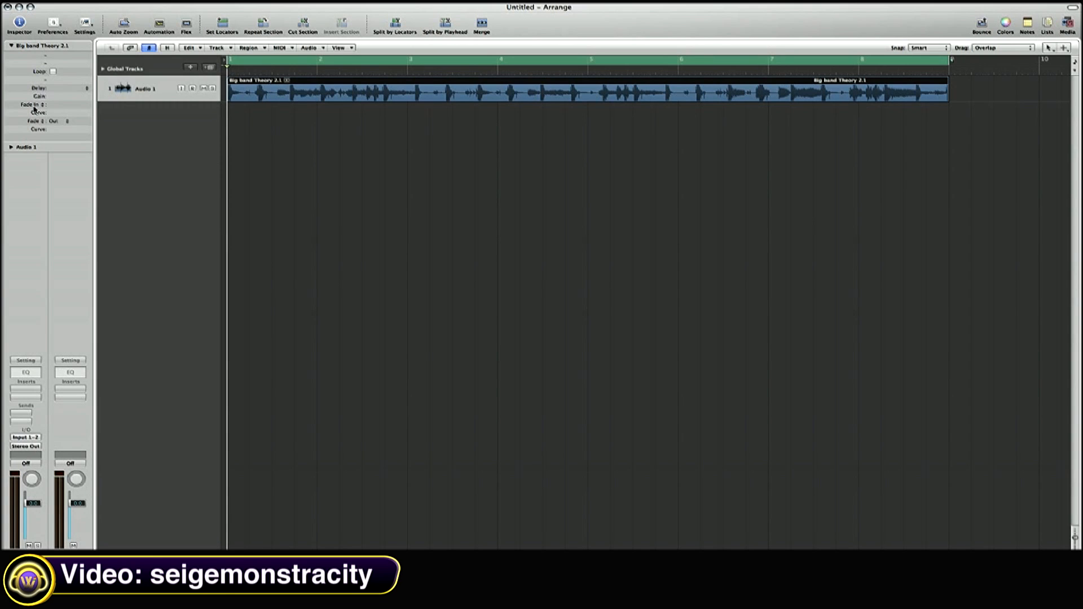
- Set the Big band Theory 2.1 region's fade-in to Speed Up with value 3000
click(27, 105)
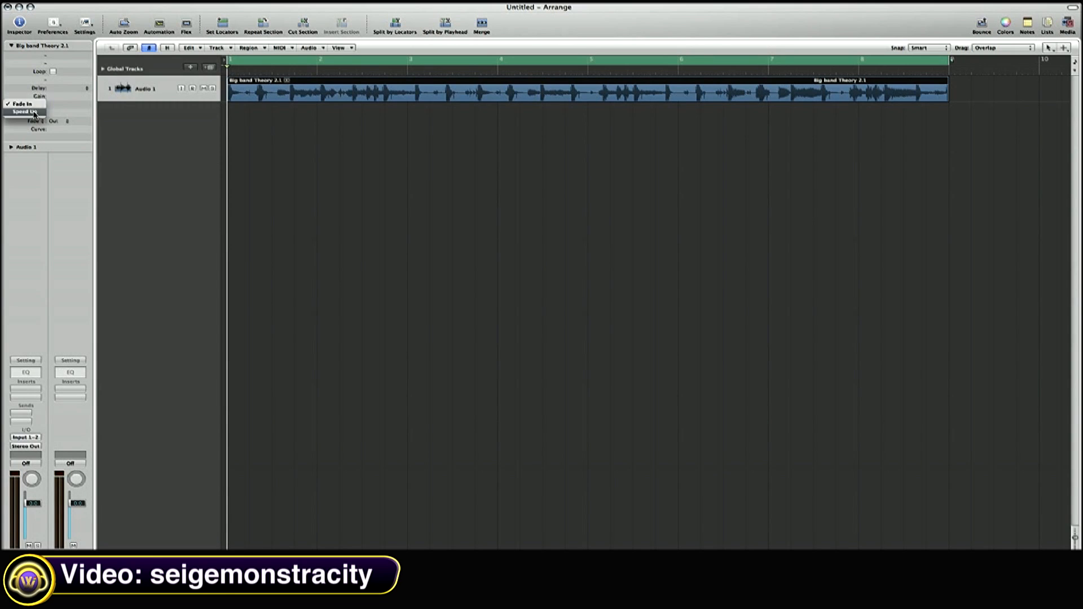
click(25, 111)
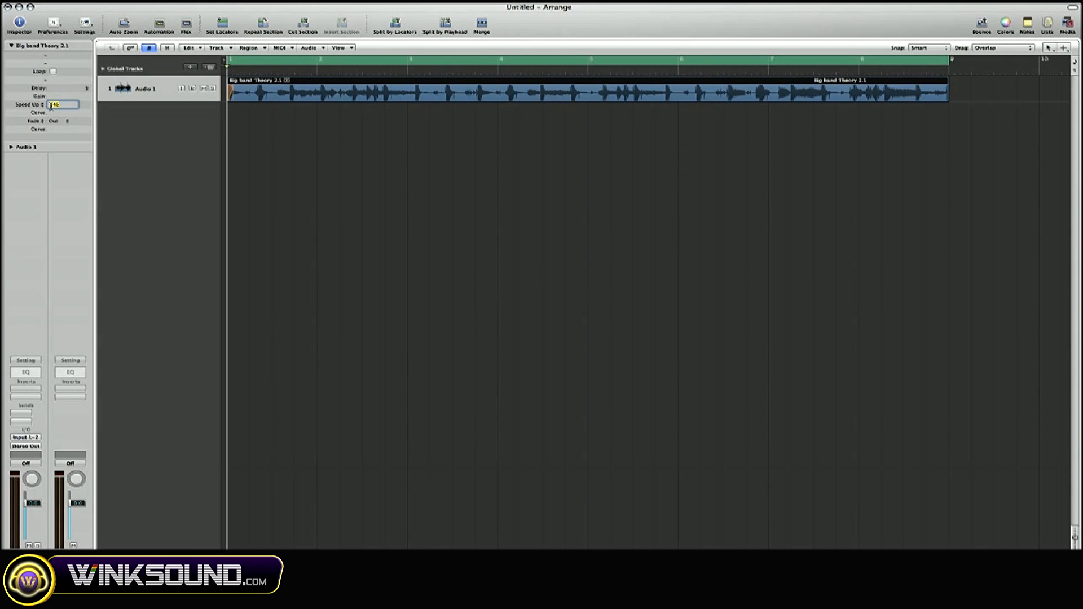
text(3000)
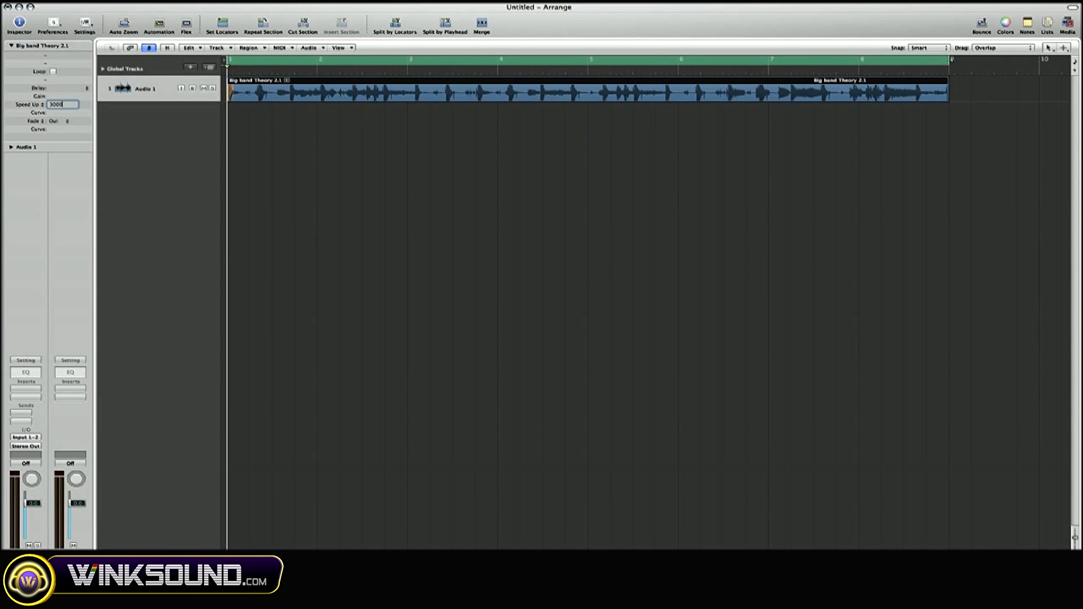